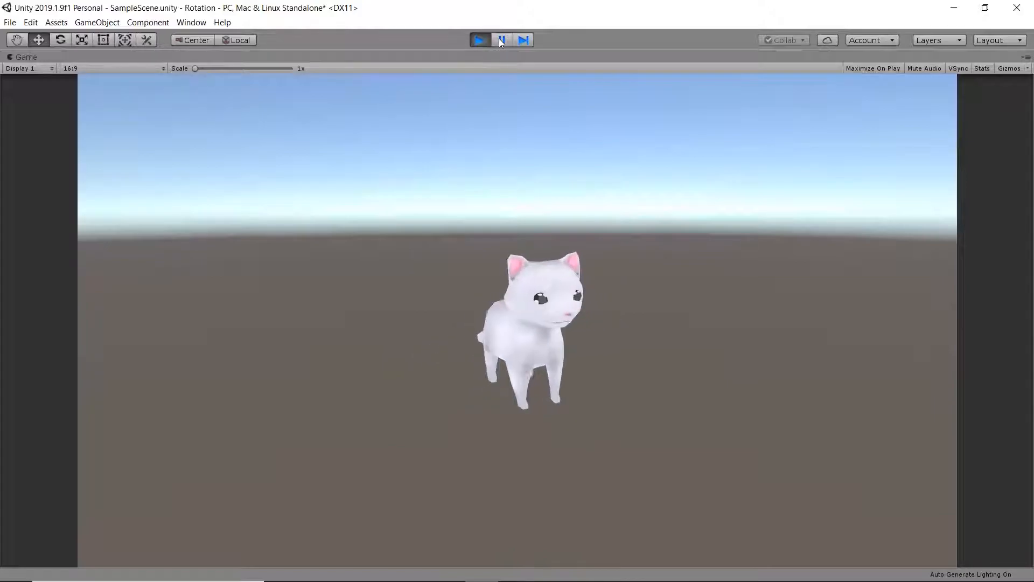
Step: Stop Play mode and create a new Rotate script as a component on Cat
click(479, 40)
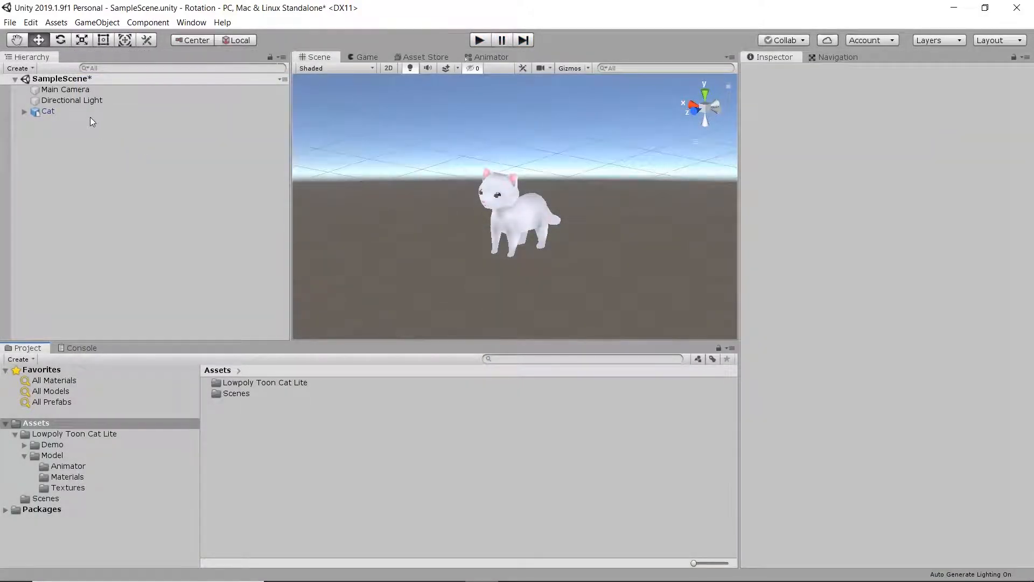
click(47, 111)
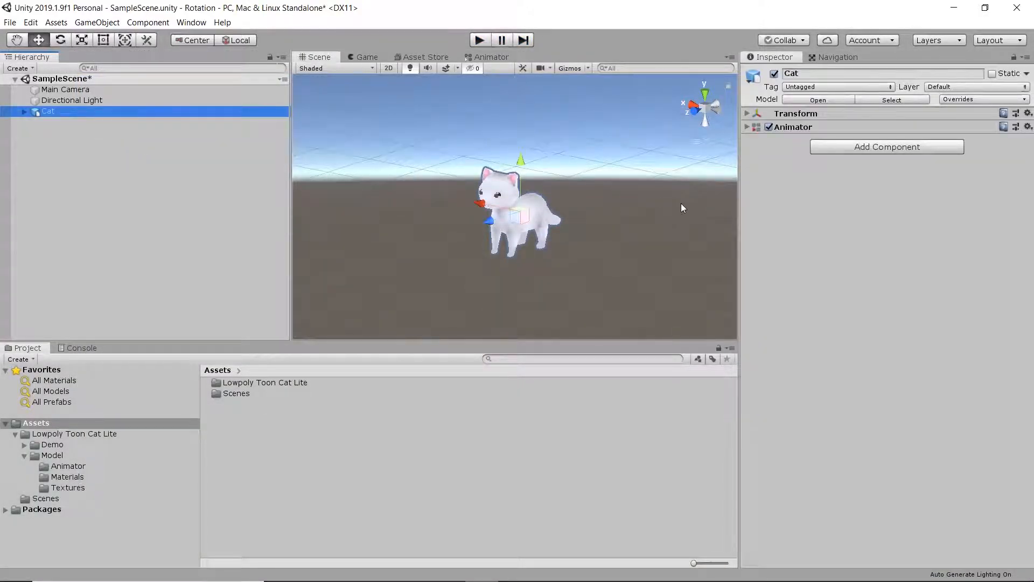
click(886, 147)
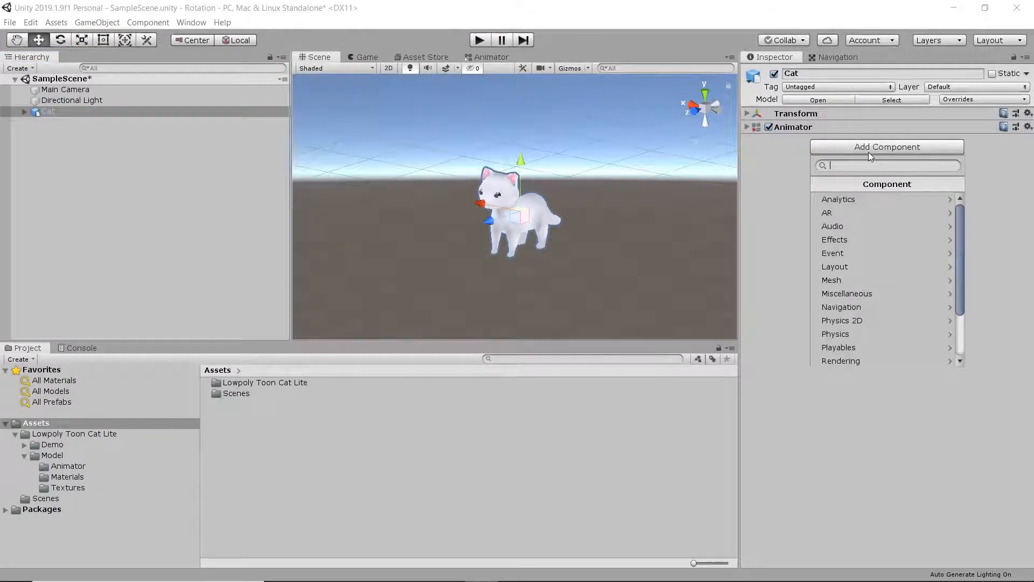
text(Rotat)
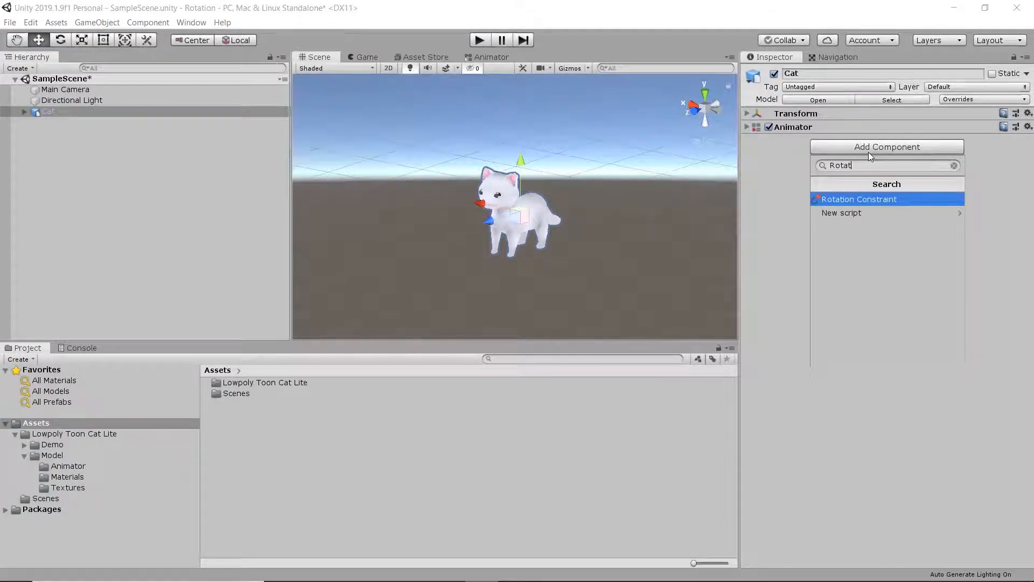
text(e)
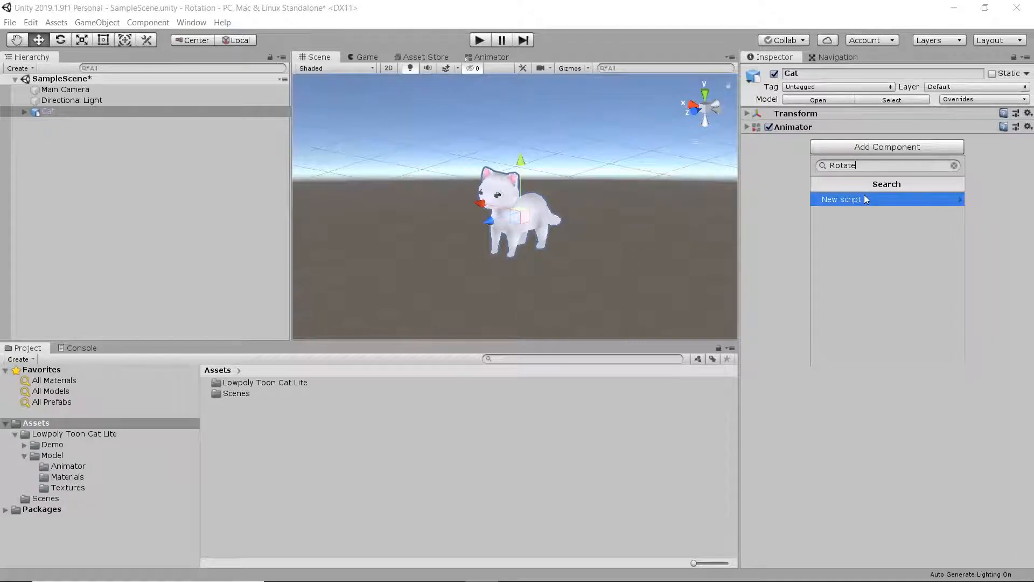
click(841, 199)
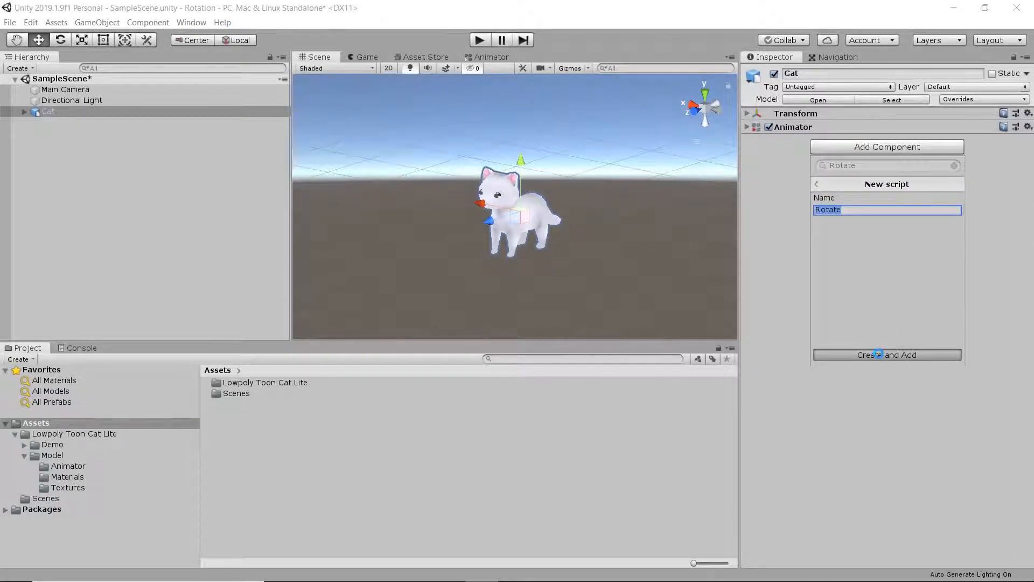
click(886, 355)
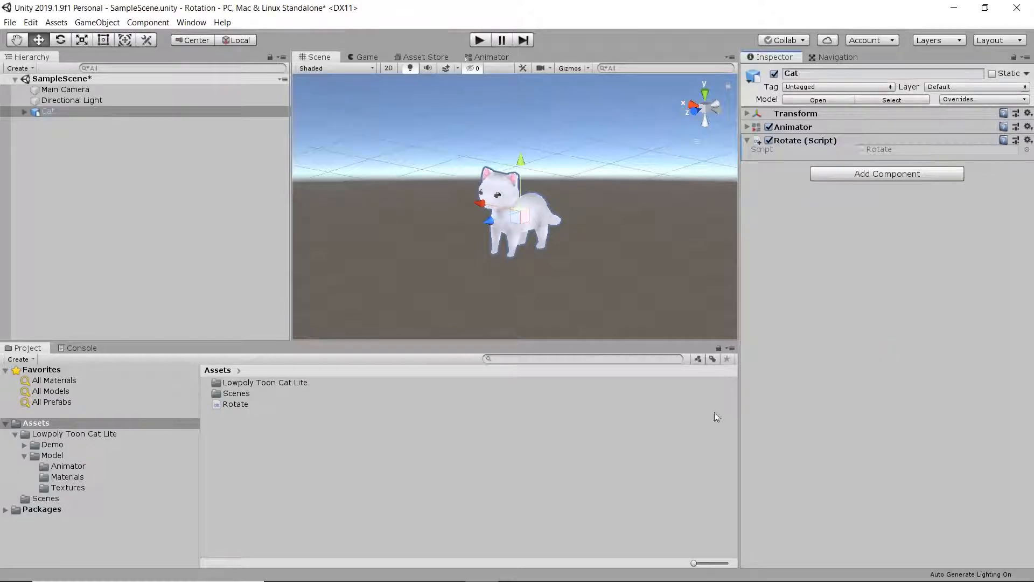
Step: In Rotate.cs, replace Start with public float rotateSpeed and rotate by rotateSpeed*Time.deltaTime in Update
double_click(235, 404)
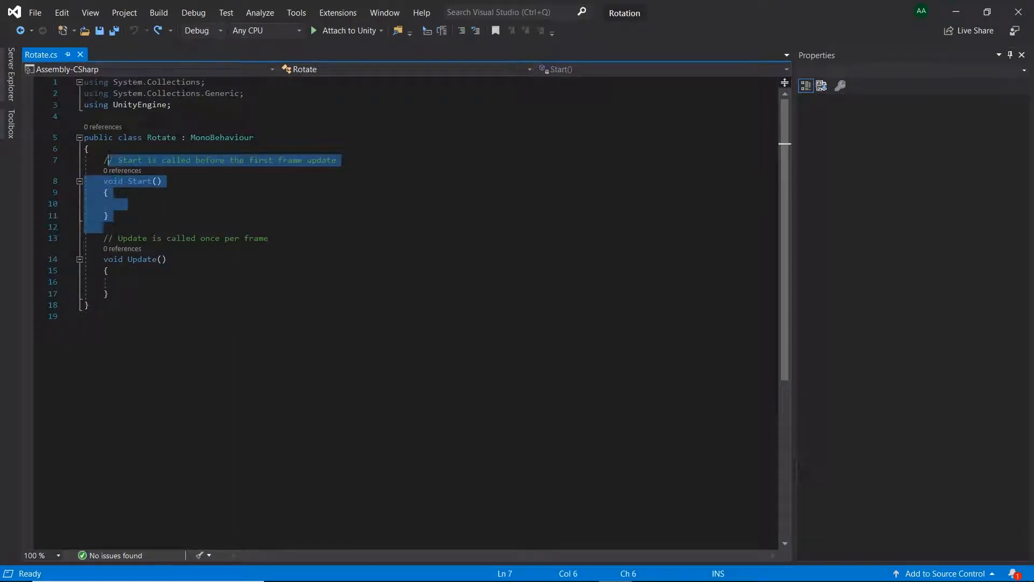
key(Delete)
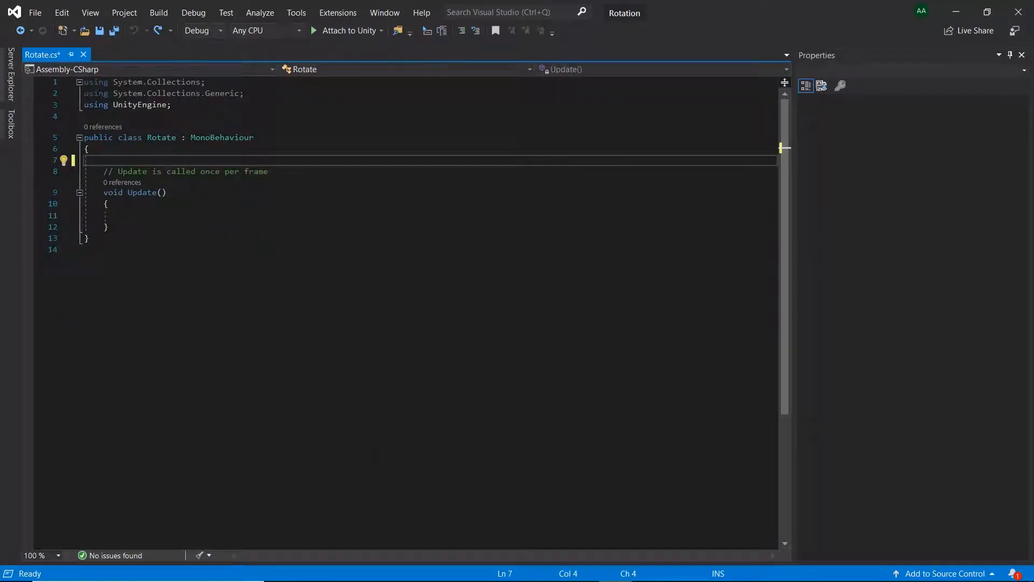
text(public float rotateSpeed;)
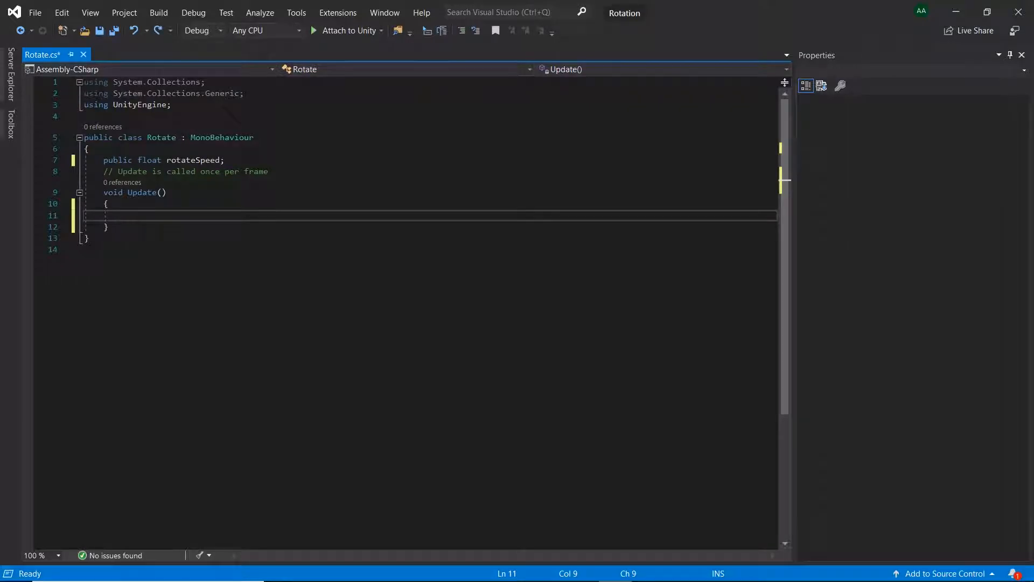
text(transform.ro)
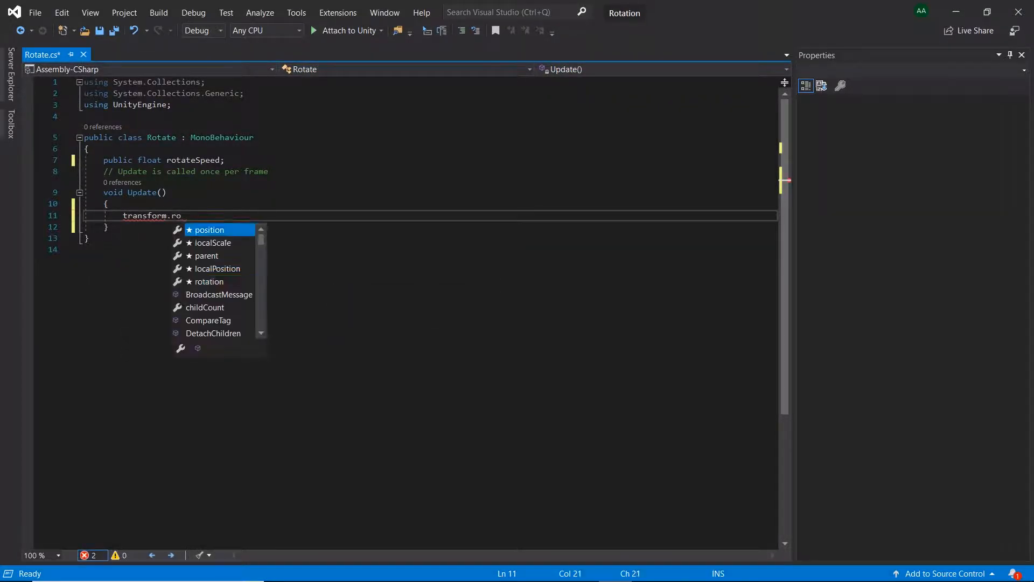
text(tate)
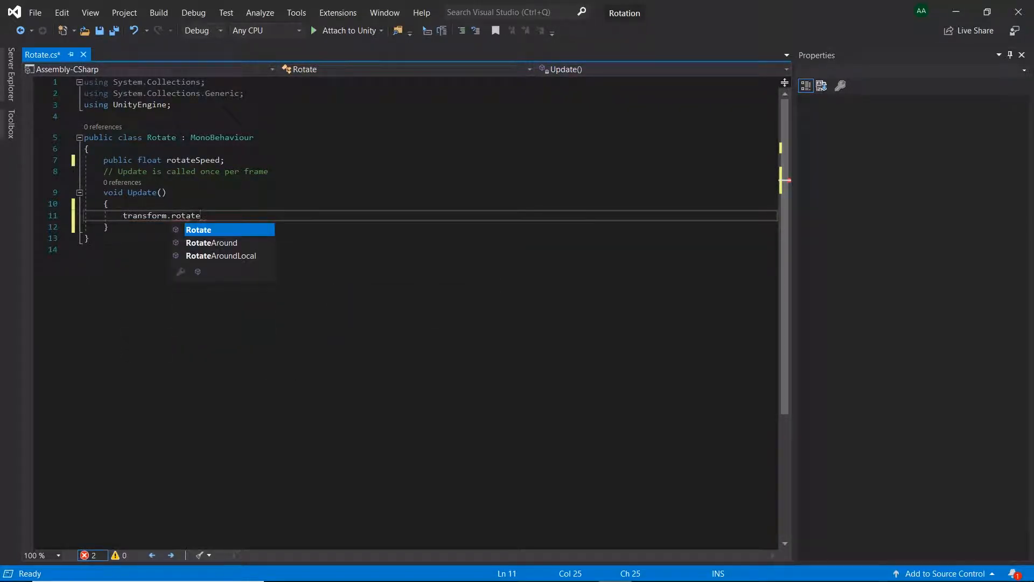
text((0, rot))
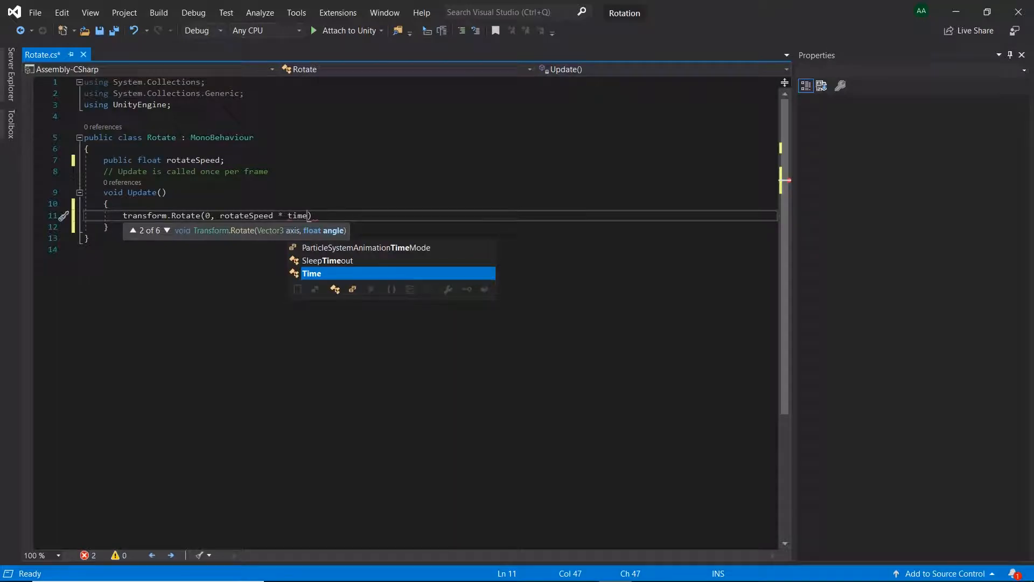
text(.de)
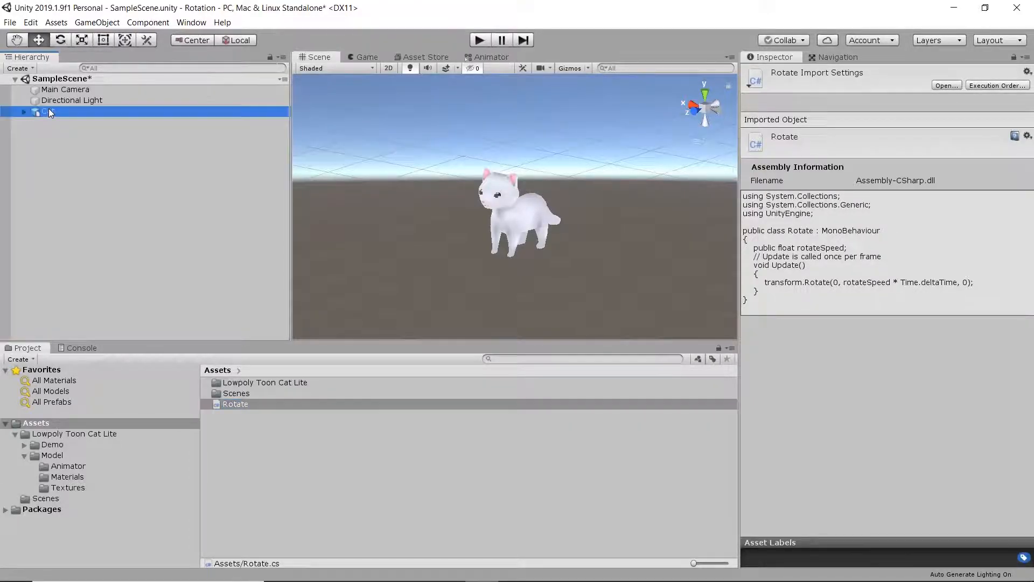
Step: Set Cat's Rotate Speed to 50 and run the scene to test the spin
click(48, 111)
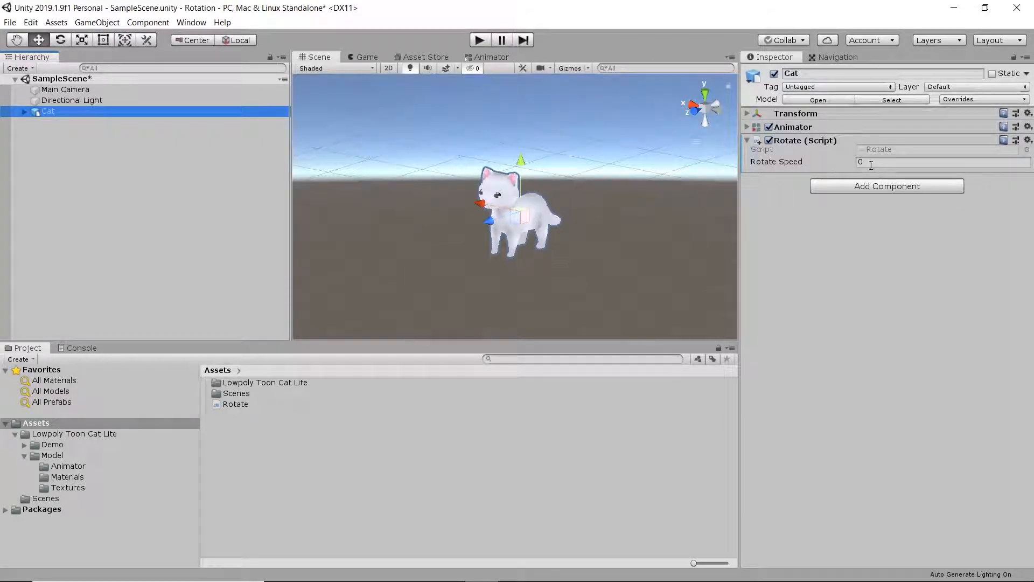
text(50)
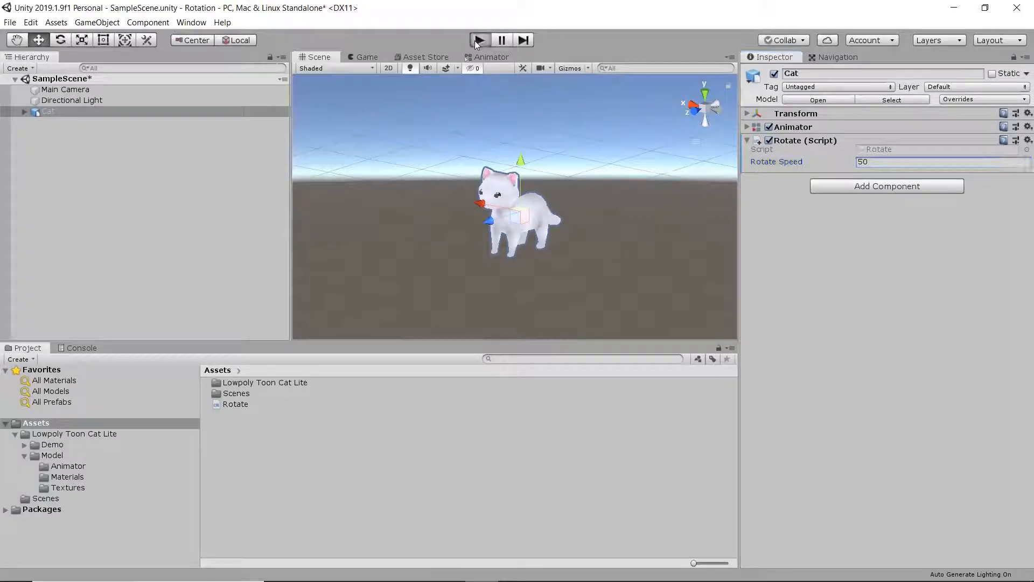
click(478, 39)
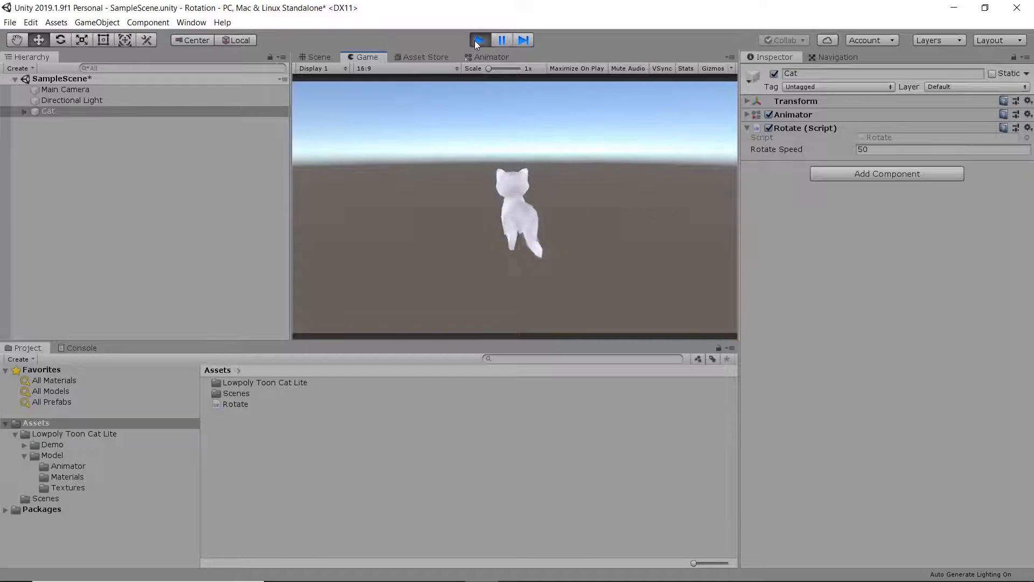
Step: Change Rotate Speed to -50, confirm it, and stop the game
click(478, 40)
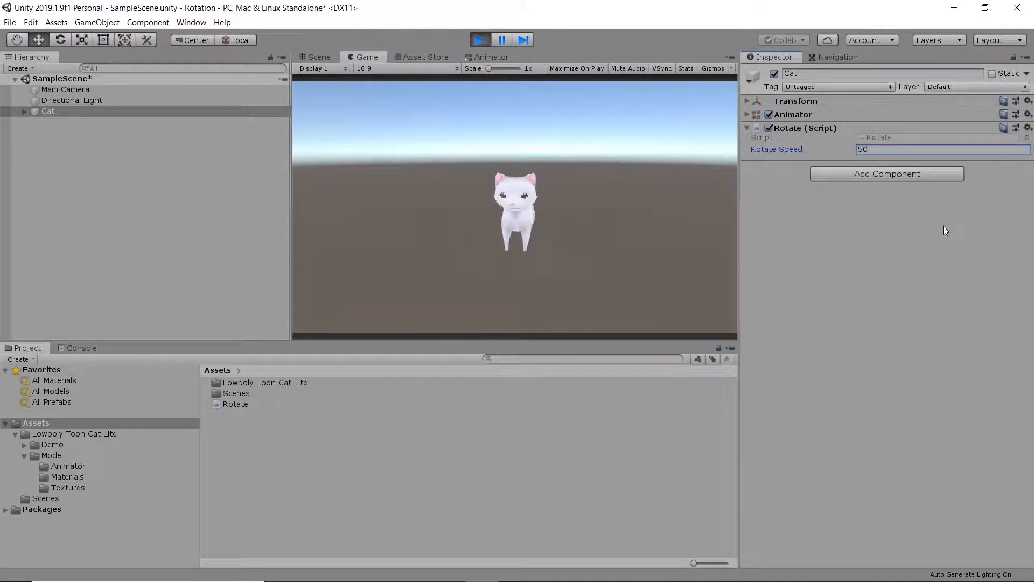
text(-50)
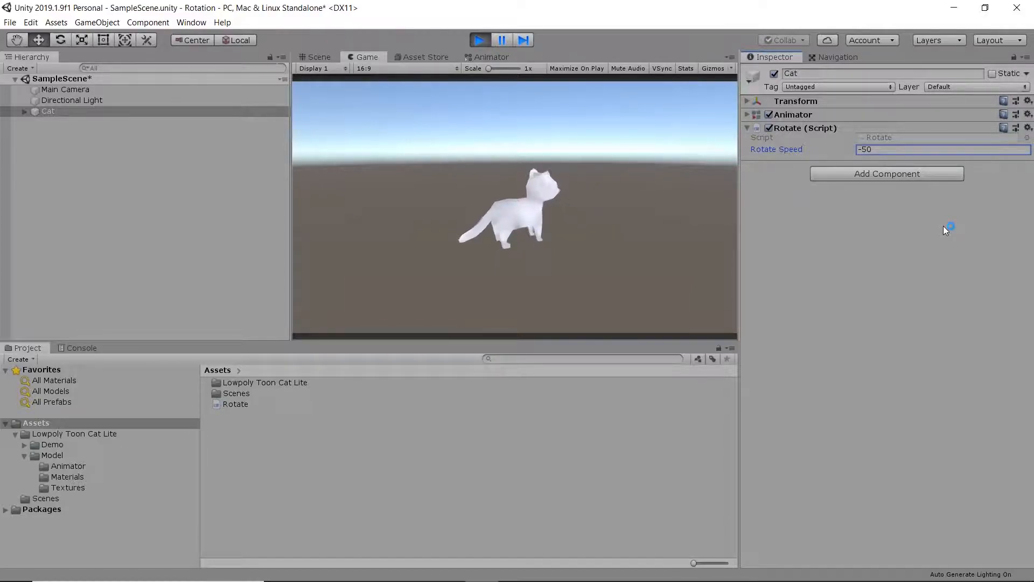
click(479, 39)
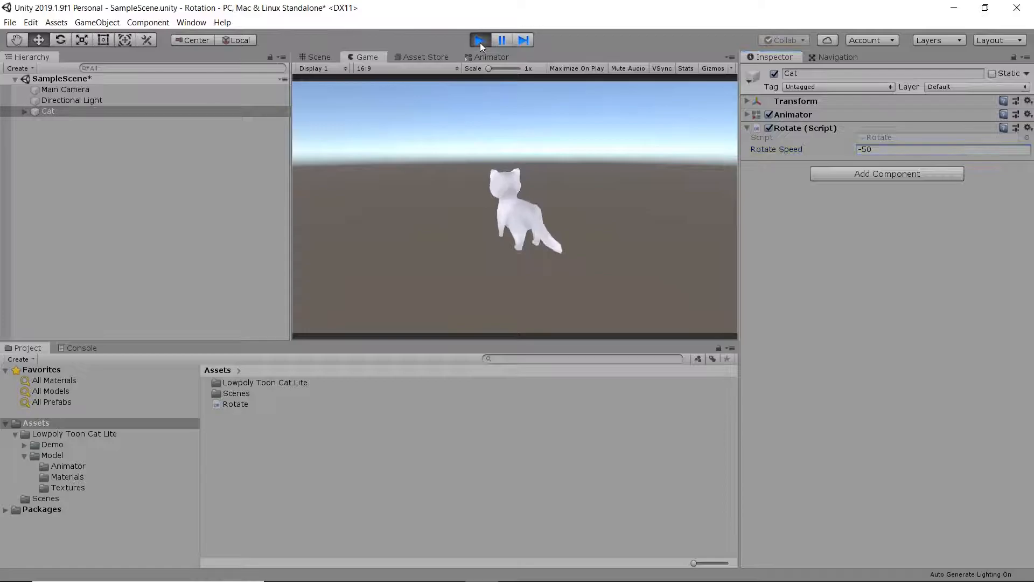
click(479, 40)
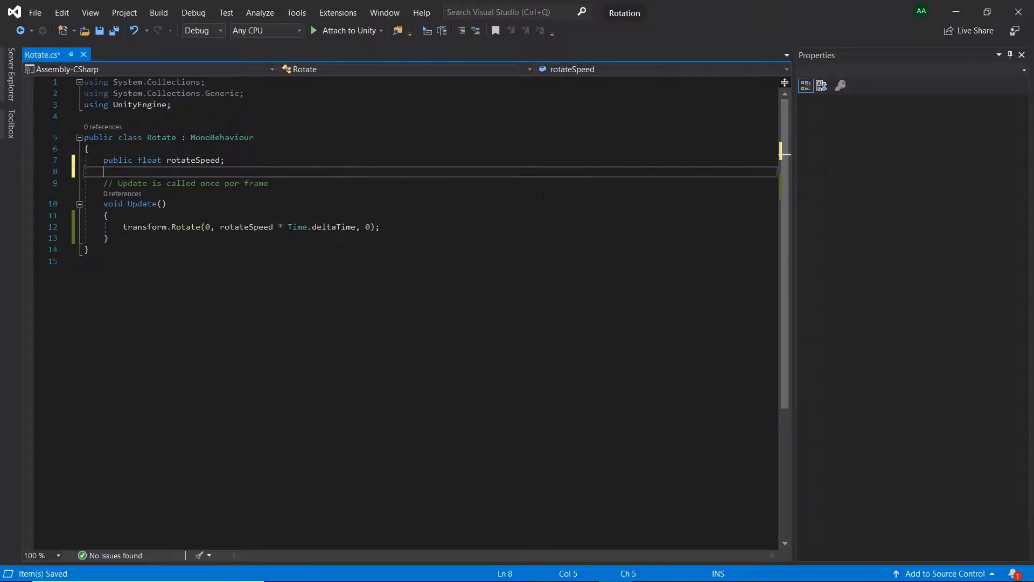
Step: Add a public bool autoRotate and wrap the rotation in if (autoRotate)
text(public bool a)
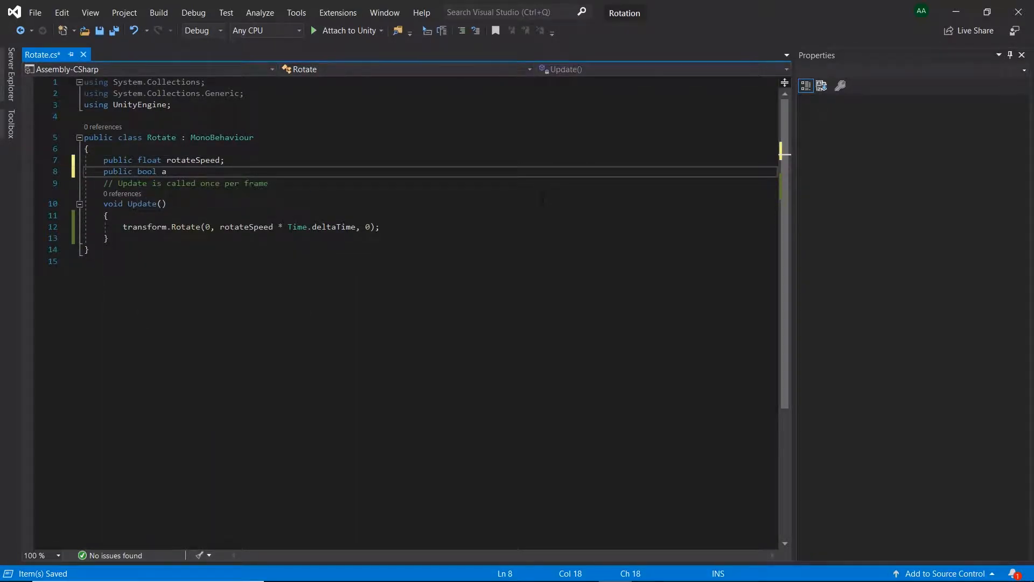
text(utoRotate;)
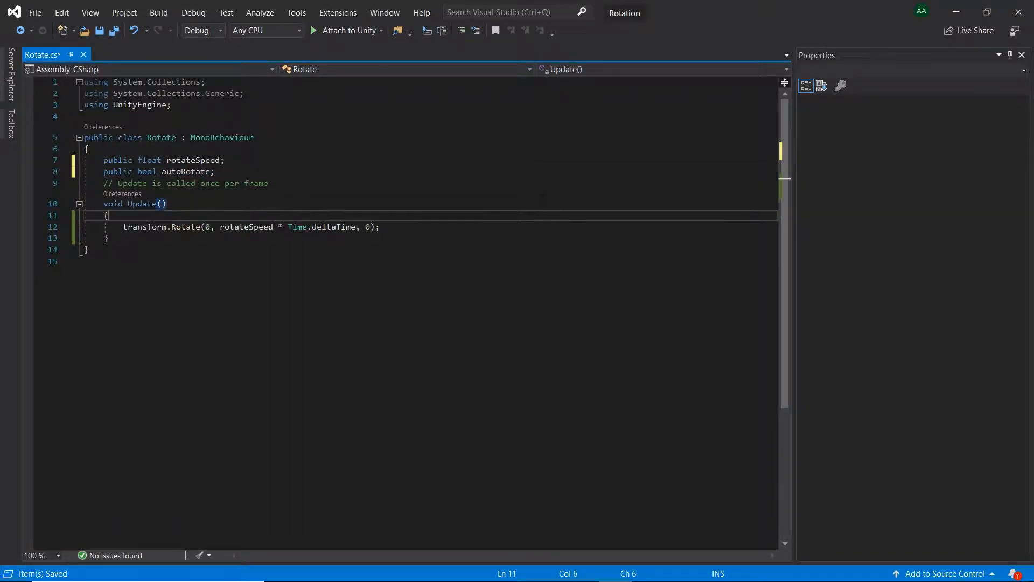
text(i)
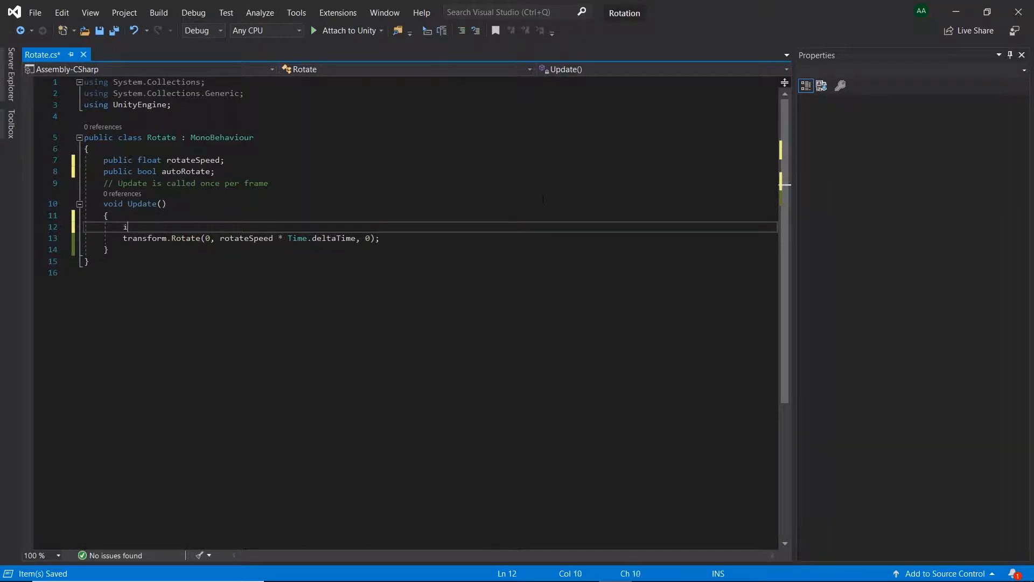
text(f(auto)
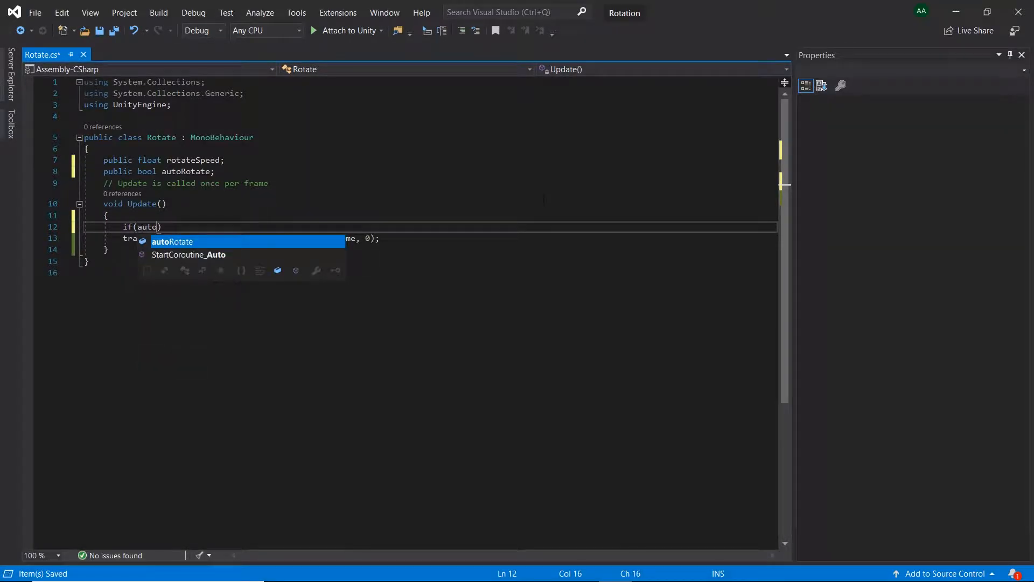
key(Tab)
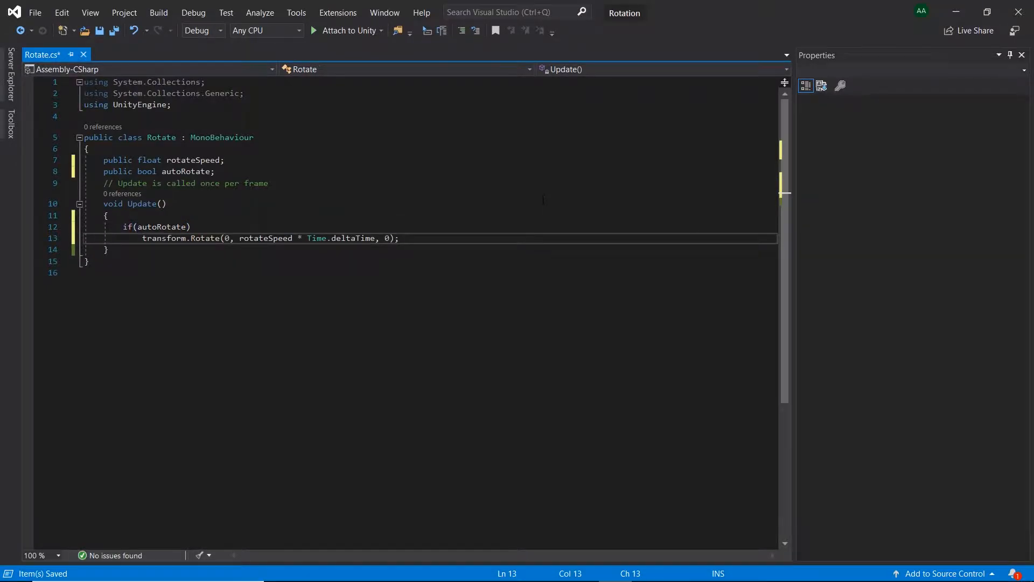
Step: Add an else branch rotating by Input.GetAxis("Horizontal") times rotateSpeed
text(else)
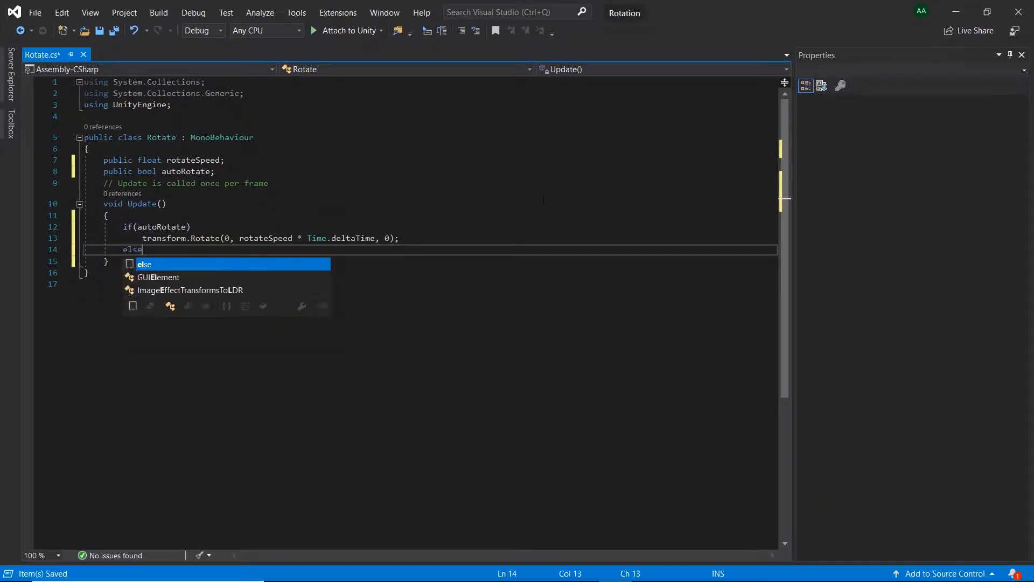
text(transform.Rotate()
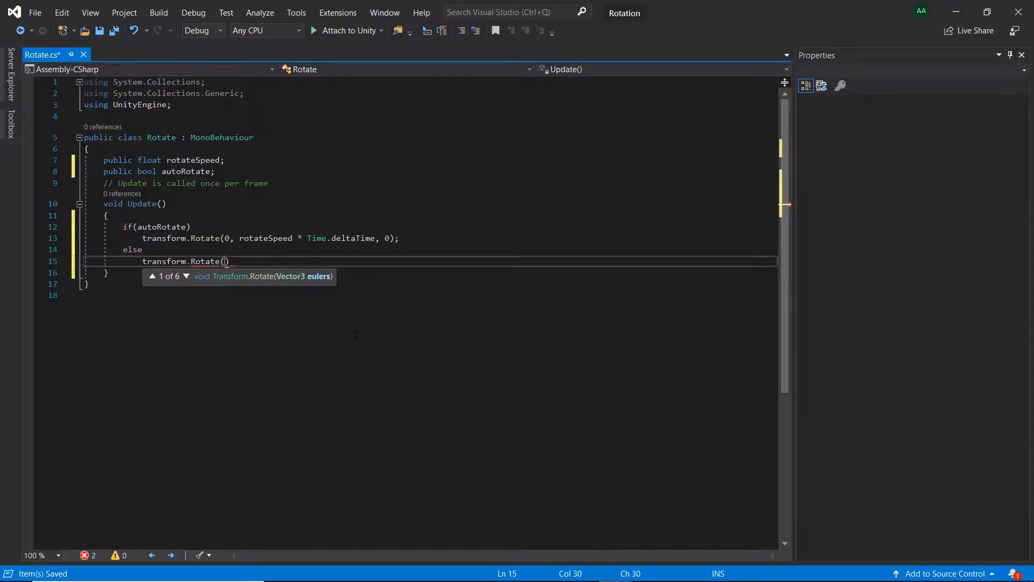
text(0,)
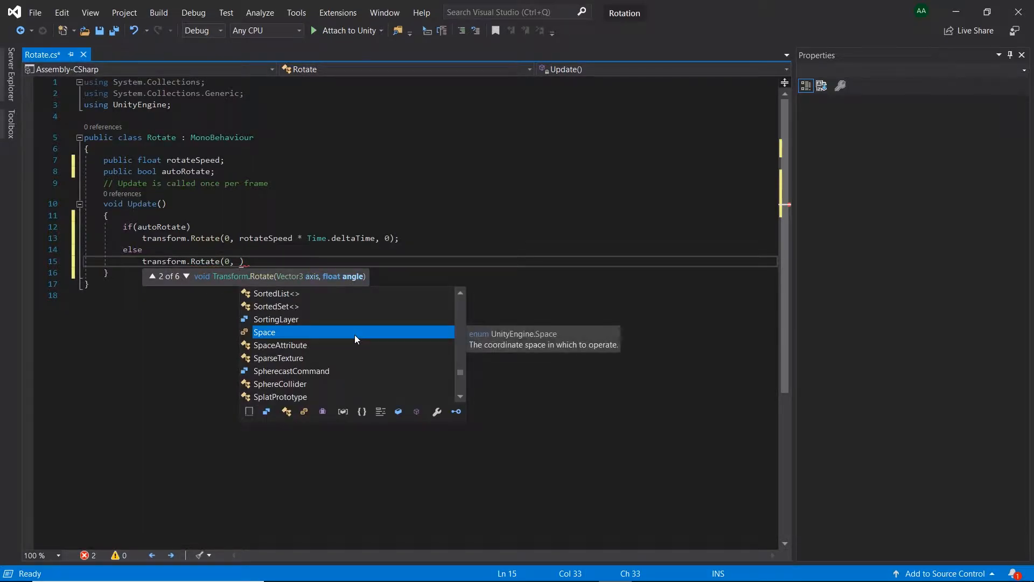
text(Input.ge)
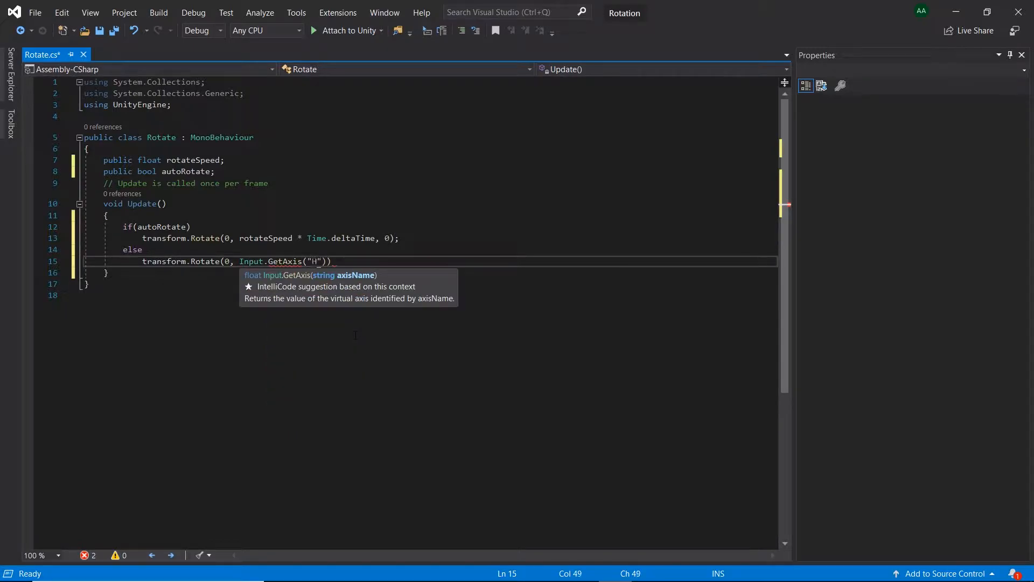
text(oriz)
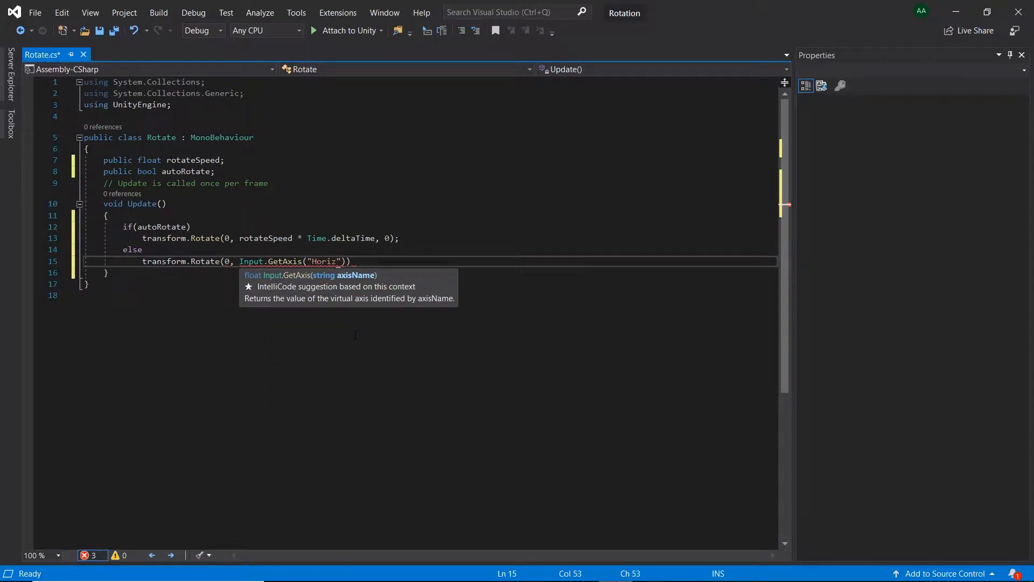
text(ontal)
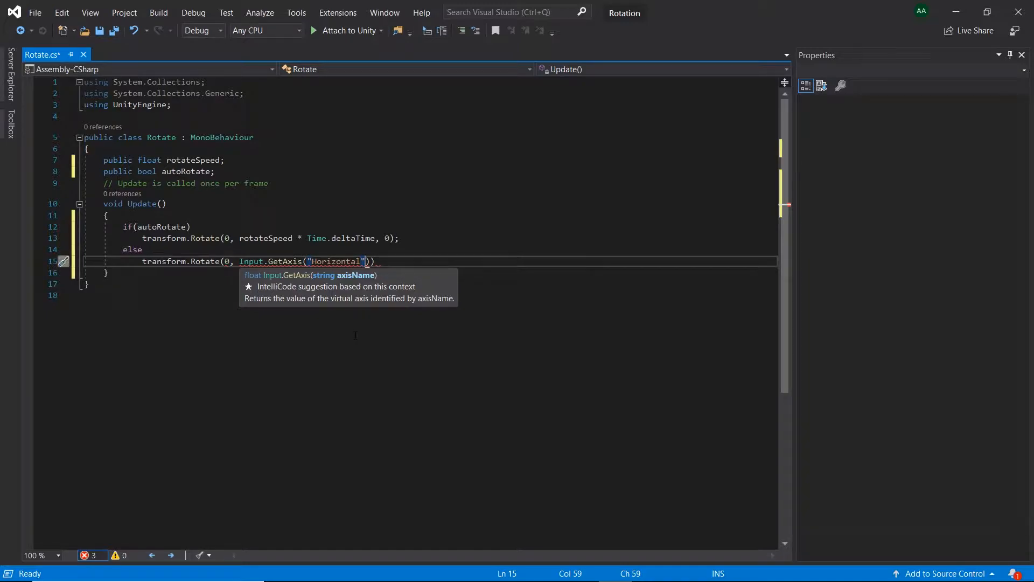
text(* r)
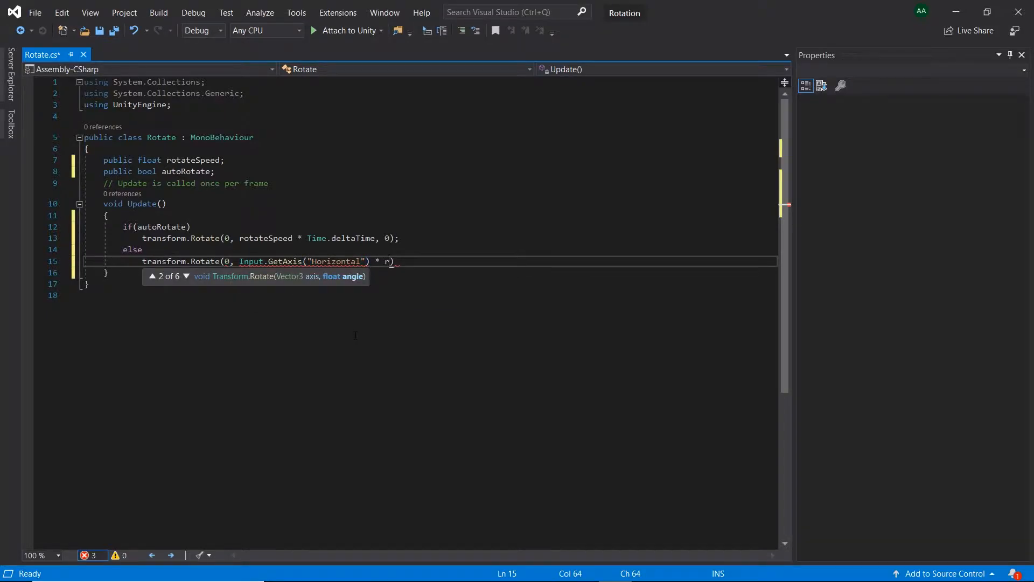
text(ota)
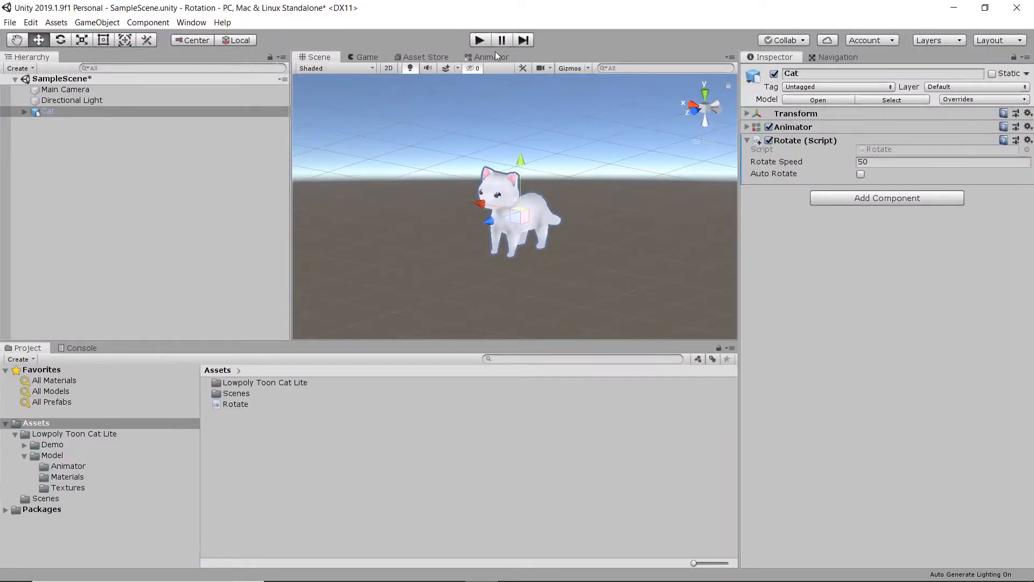
Step: Play the scene and tick Auto Rotate on the Cat's Rotate (Script) component
click(480, 39)
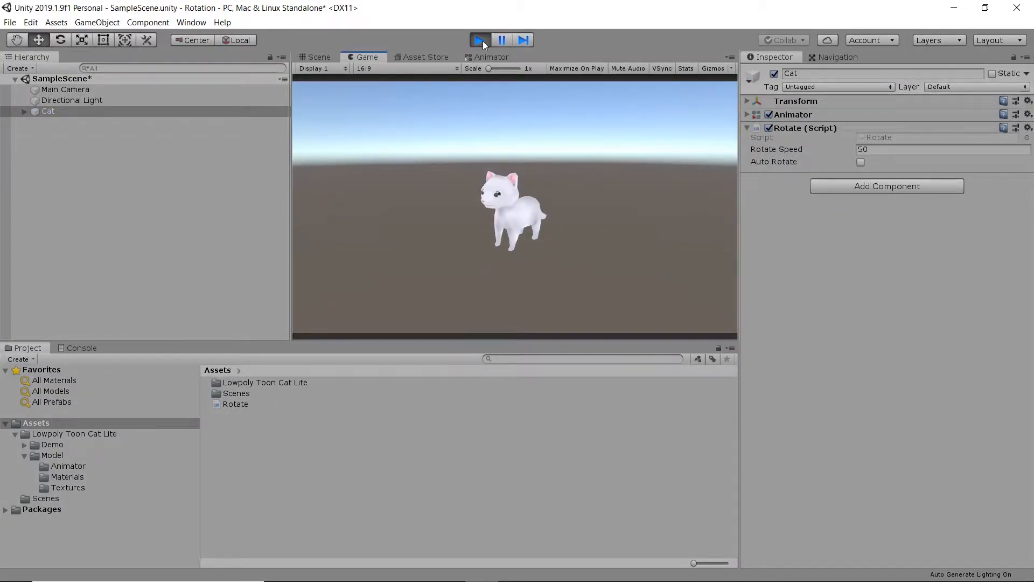
click(478, 39)
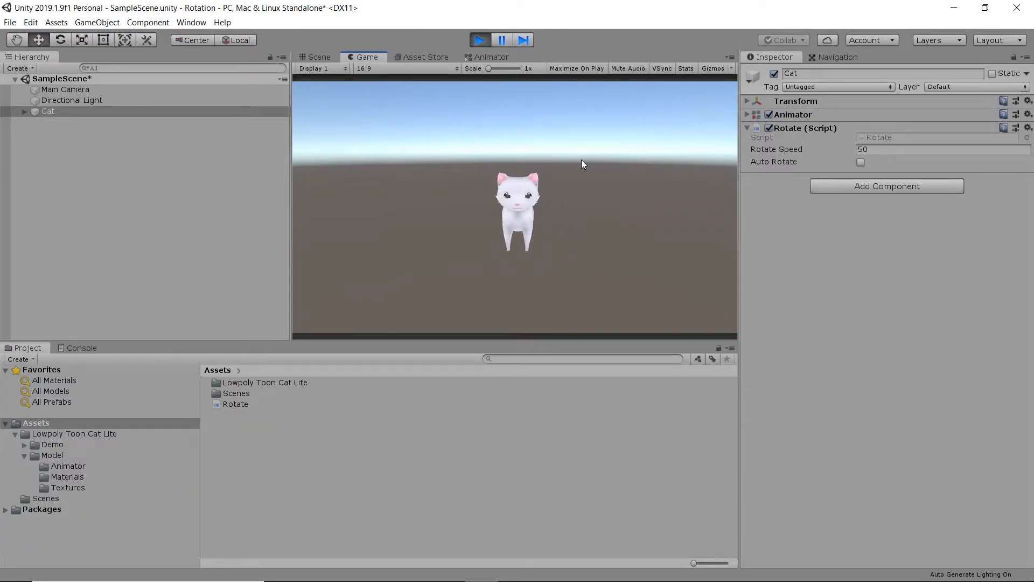
click(861, 162)
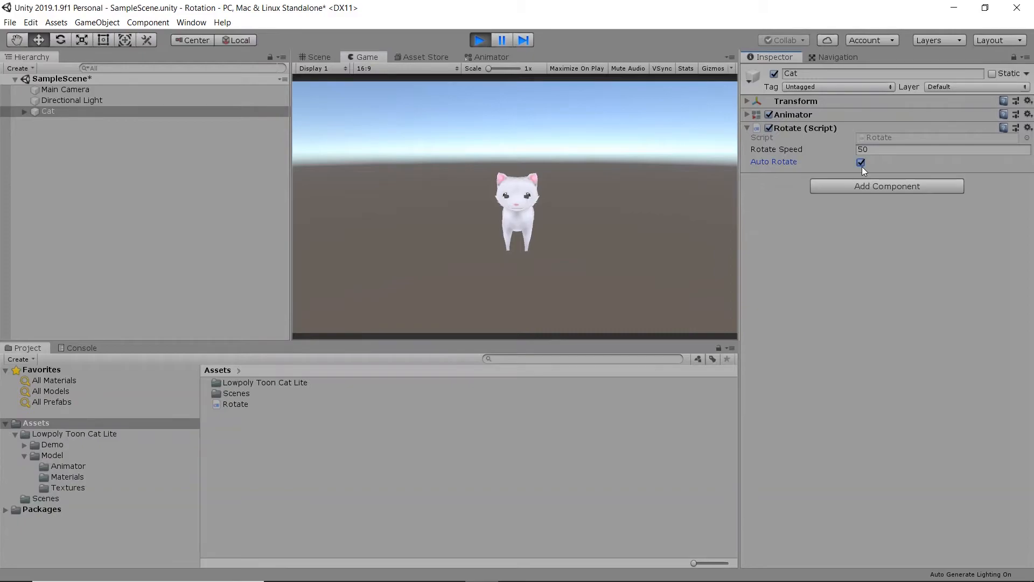